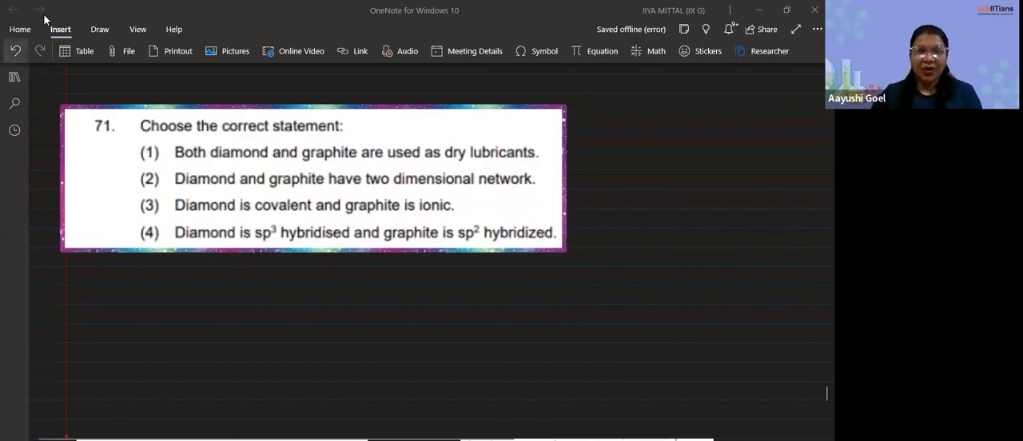
Underline 'correct' in the Question 71 prompt with the pink pen
left_click(99, 29)
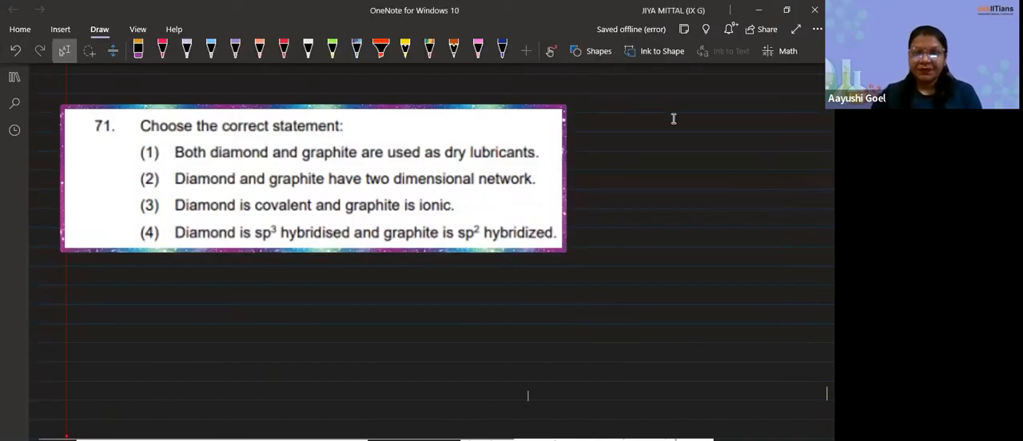
mouse_move(362, 76)
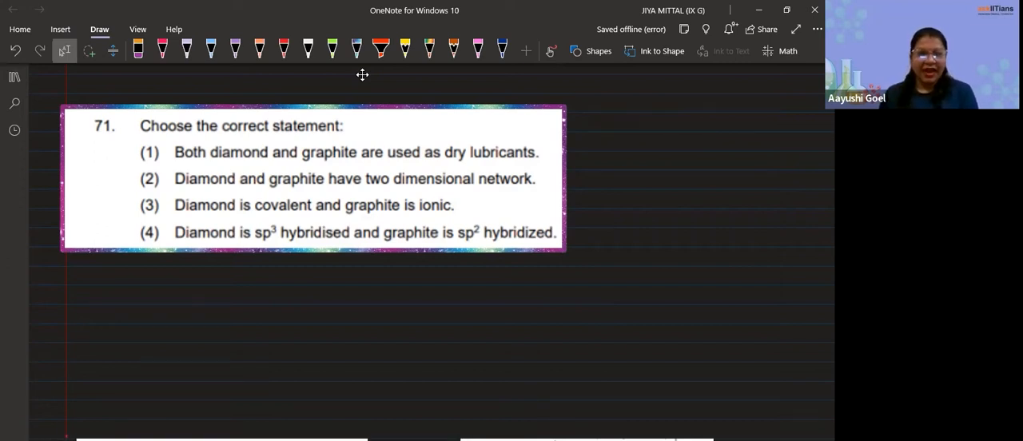
left_click(162, 49)
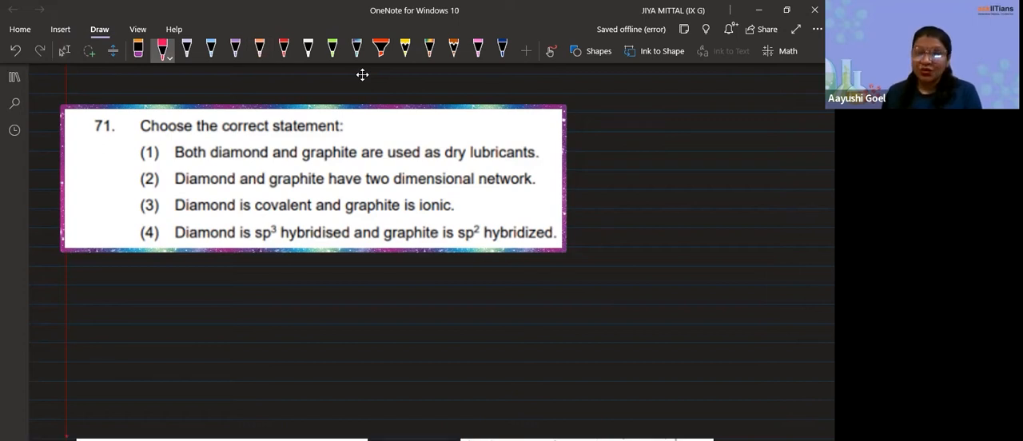
left_click_drag(222, 136, 270, 136)
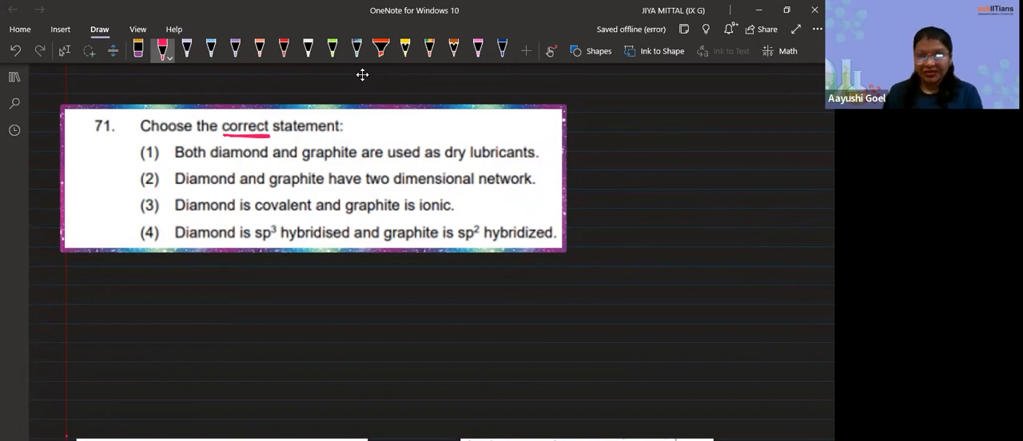
left_click(139, 49)
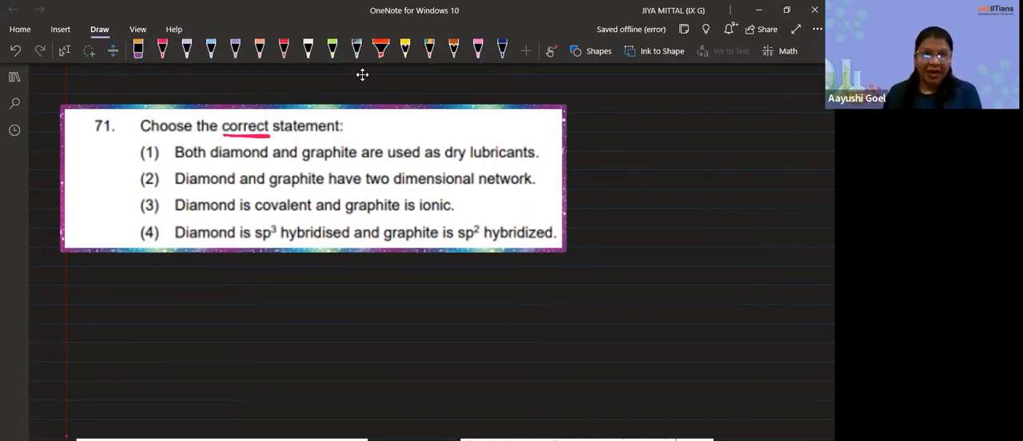
left_click(162, 49)
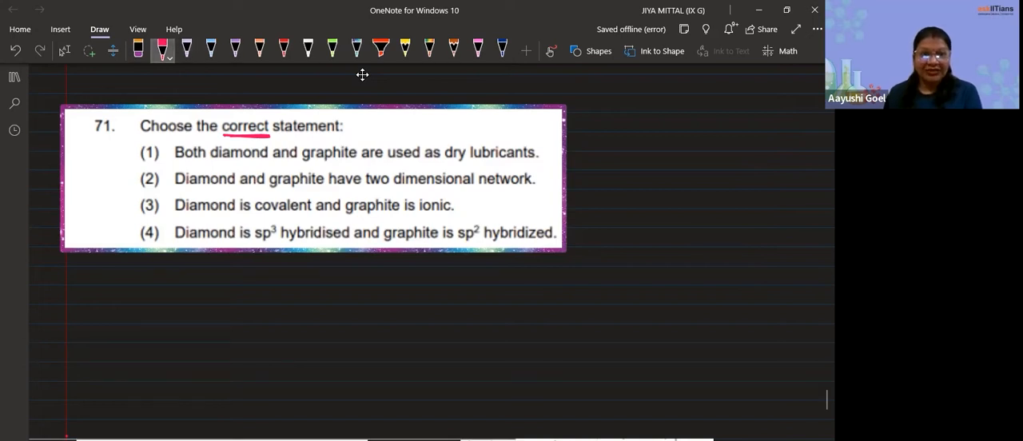
Handwrite 'Diamond' in pink, then list sp3, Covalent and 3-D in white ink
type("Diamond")
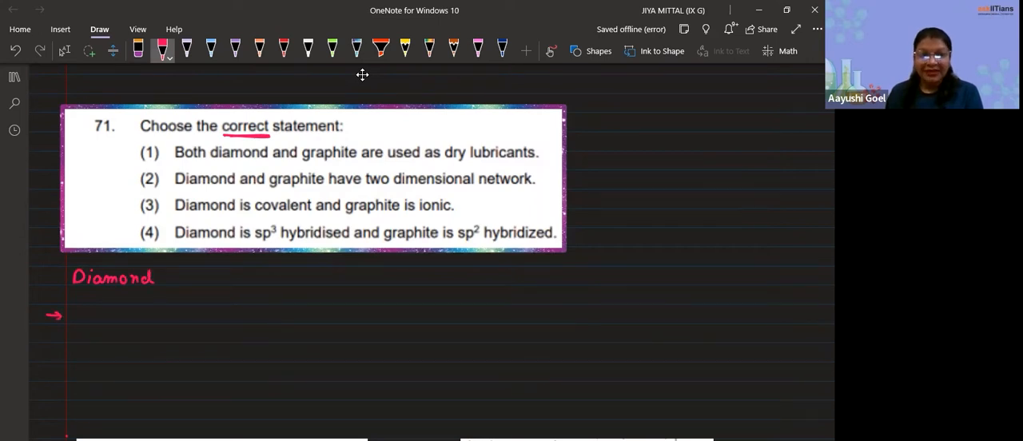
left_click(307, 48)
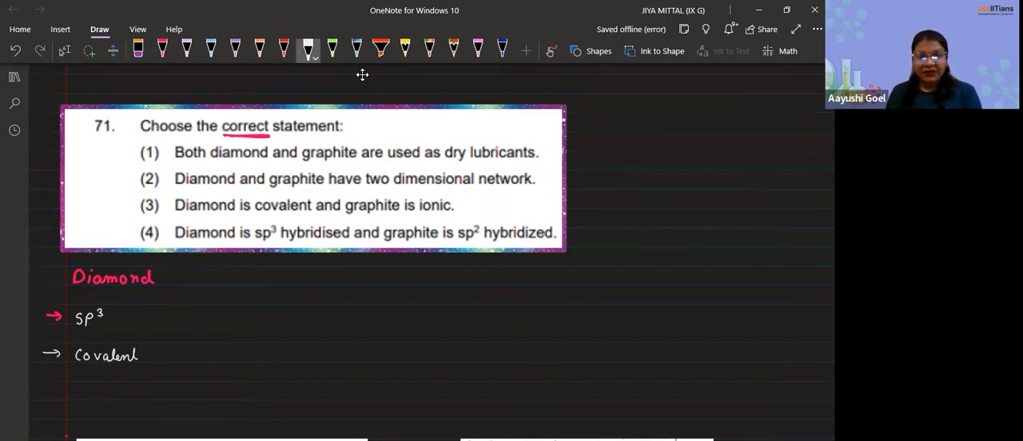
type("3 - D")
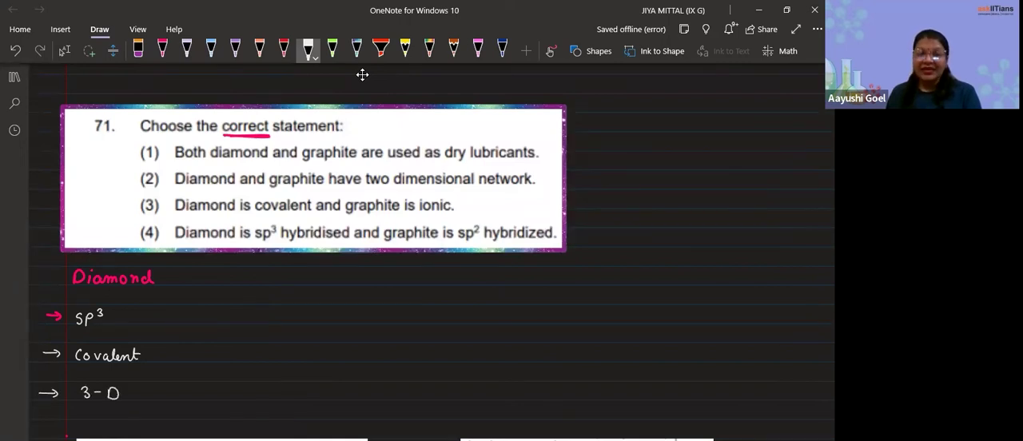
left_click(64, 50)
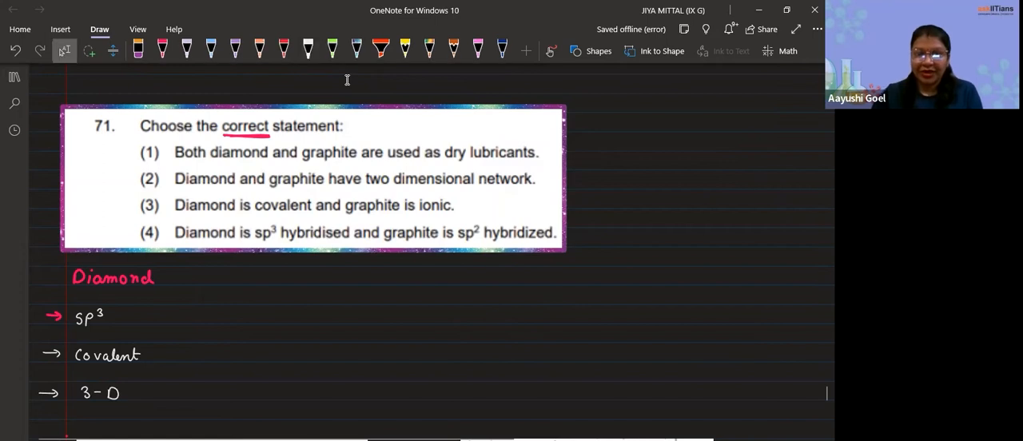
Label the top atom of the diamond structure image 'Carbon' in dark blue ink
scroll("down", 3)
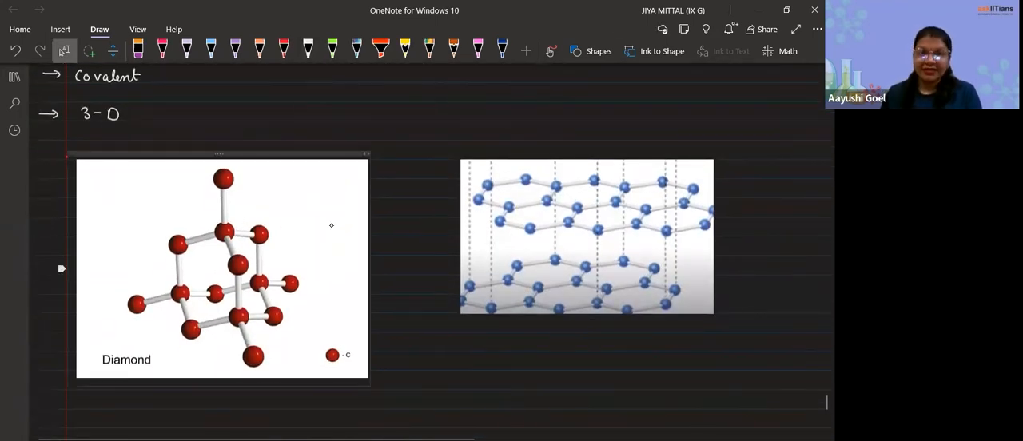
left_click(308, 49)
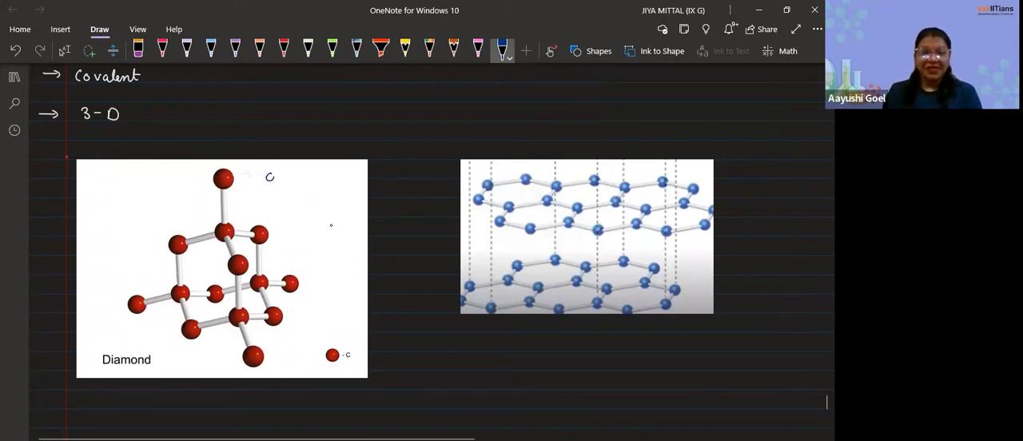
type("Carbon .")
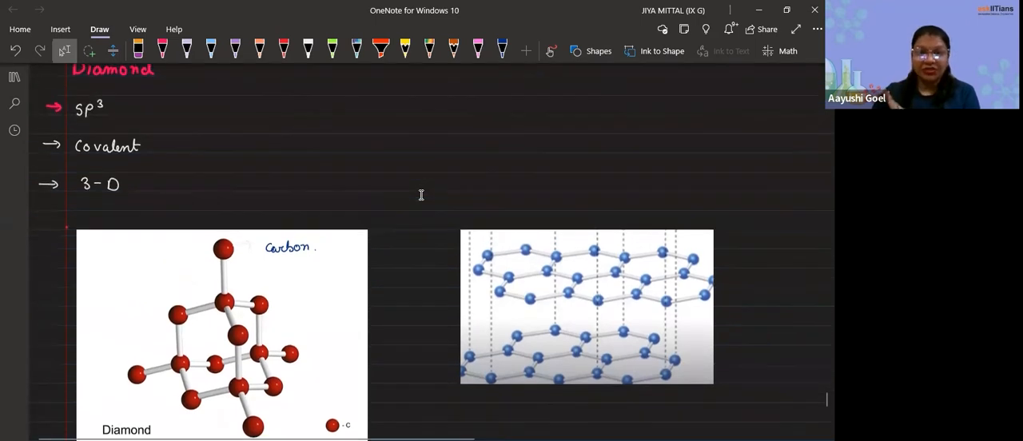
left_click(308, 50)
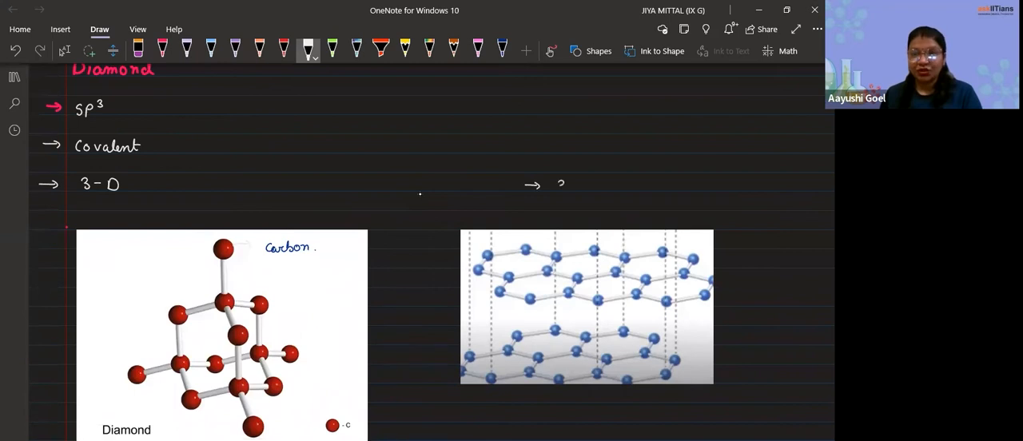
Handwrite the right-hand list: sp2, Covalent bond, 3-D, Can be used as lubricant
type("3-D")
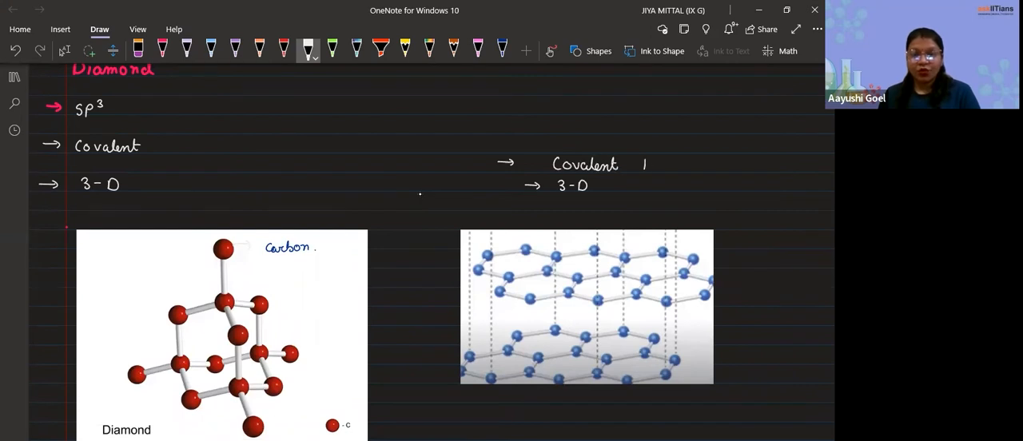
type("bond")
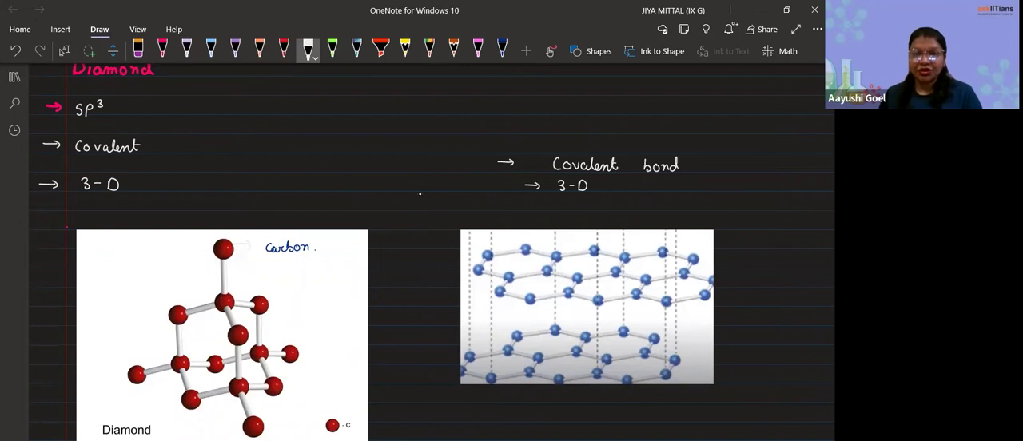
left_click_drag(528, 126, 563, 129)
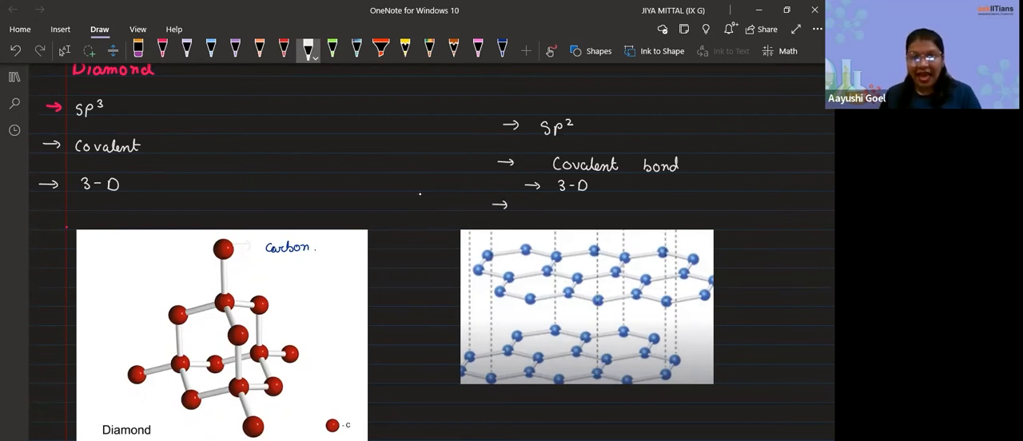
type("Can be used")
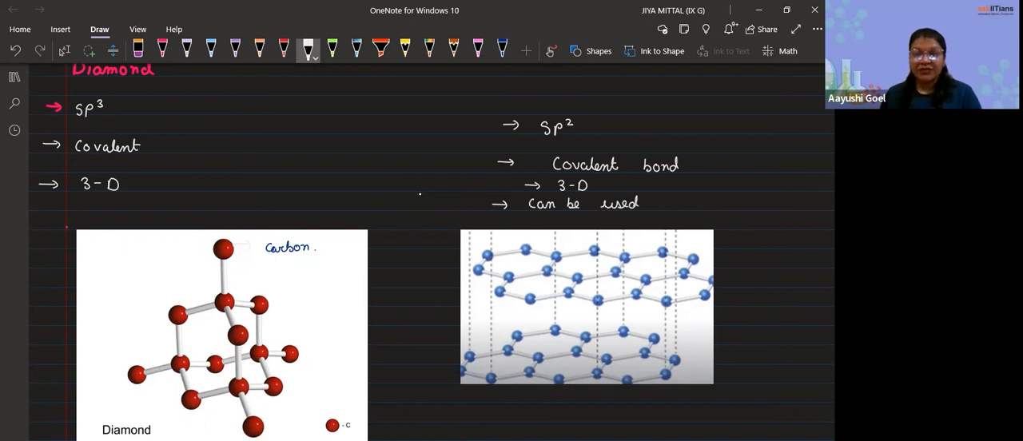
type("as lu")
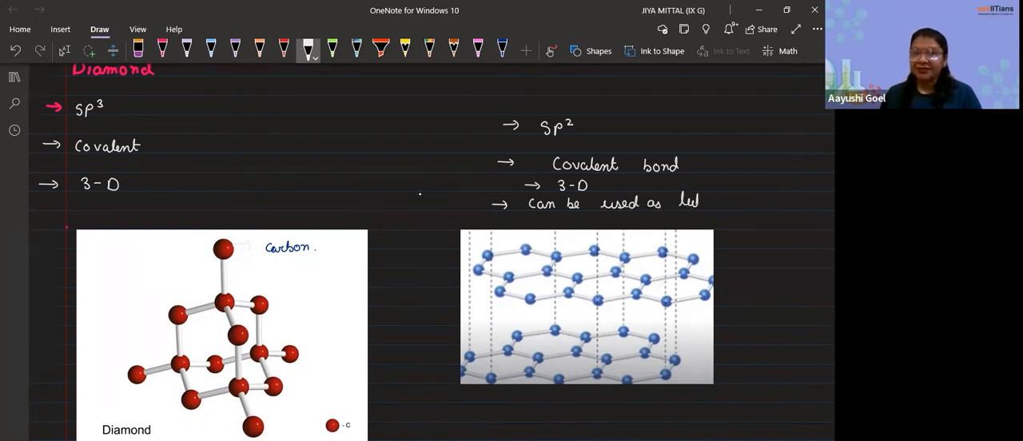
type("lubricas")
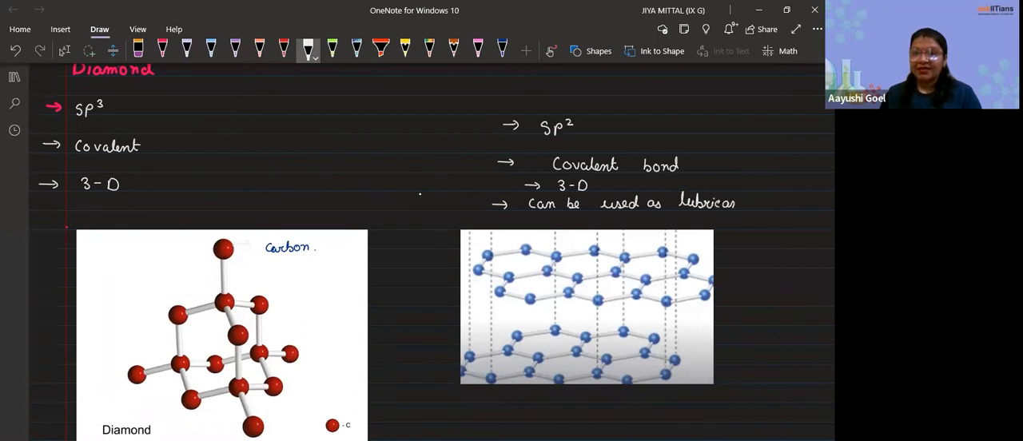
type("nt")
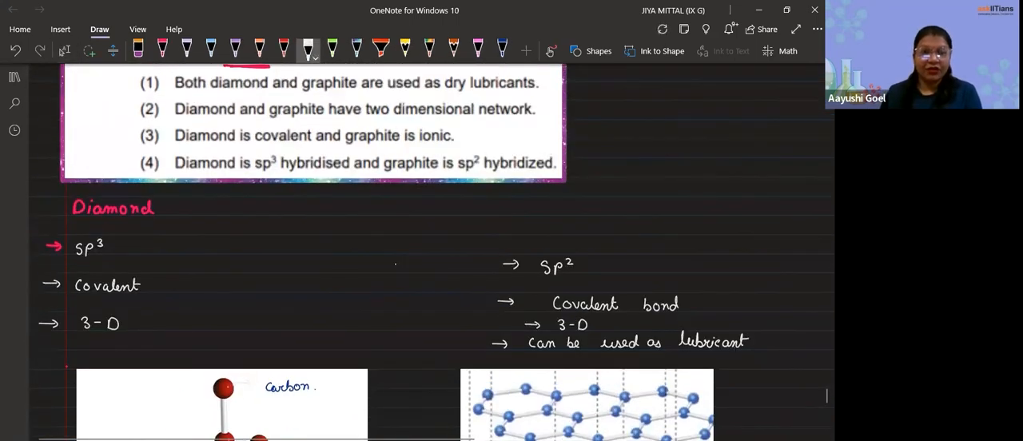
Write a pink 'Graphite.' heading above the right-hand property list
left_click(162, 48)
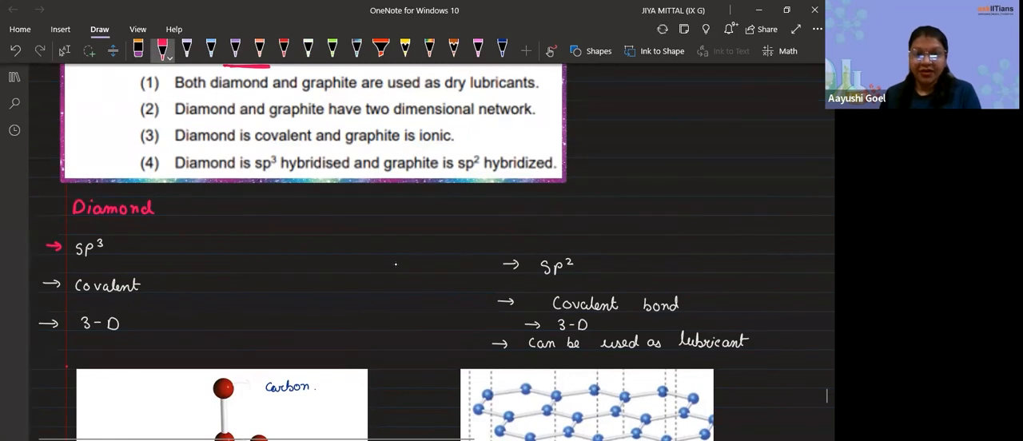
type("Gra")
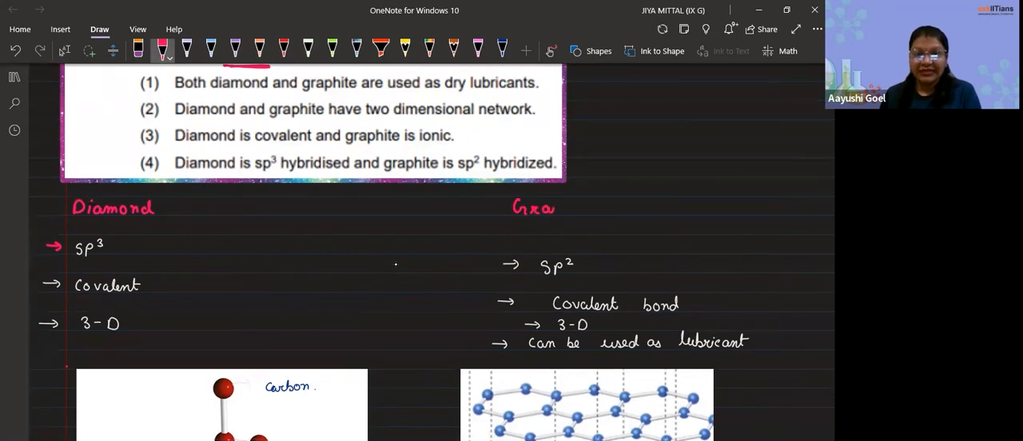
type("phite")
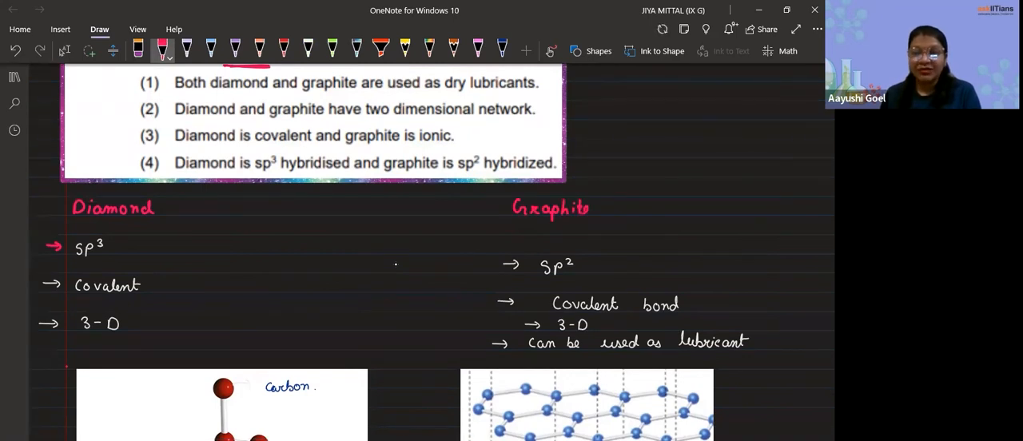
left_click(307, 49)
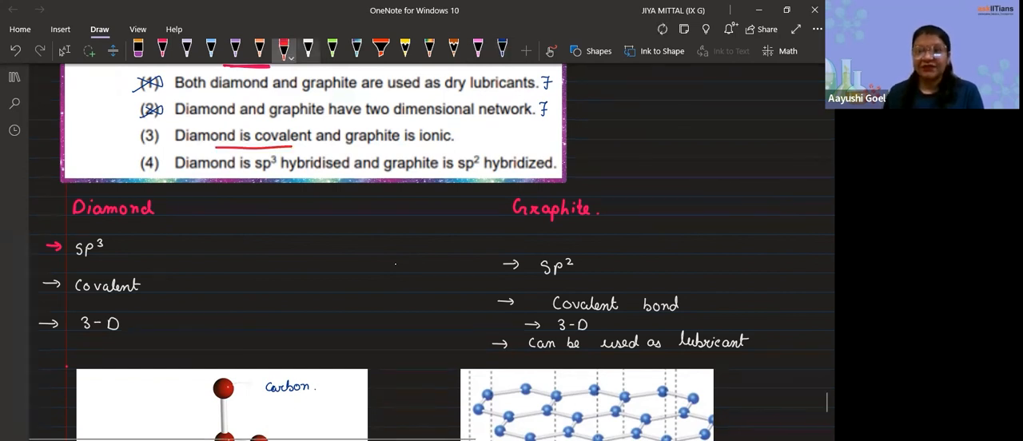
Underline 'graphite is ionic' in dark blue and mark option 3 false
left_click(466, 134)
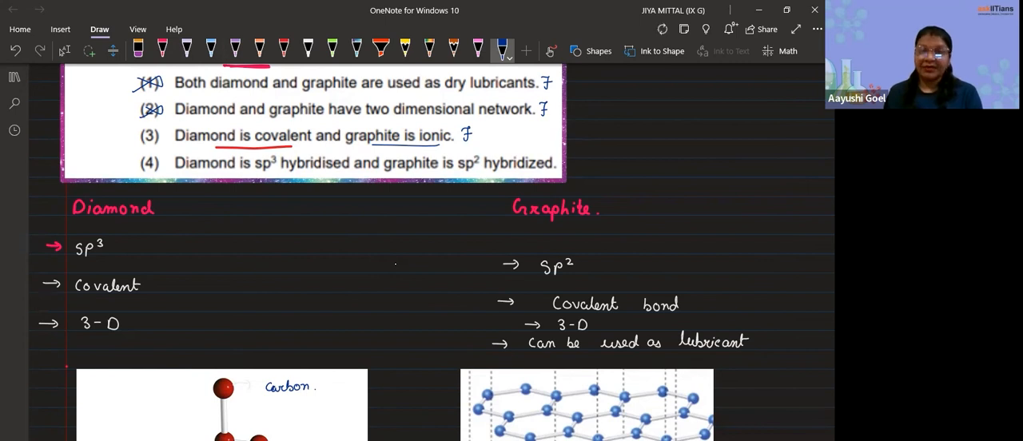
left_click(284, 48)
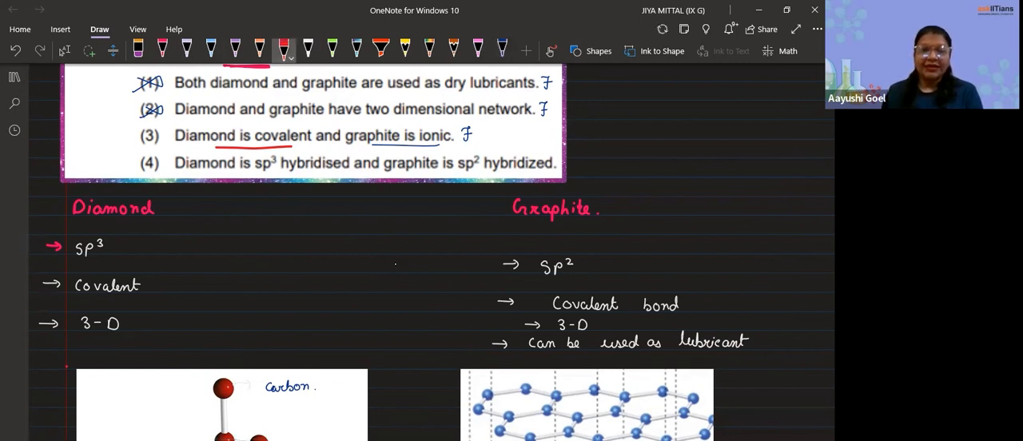